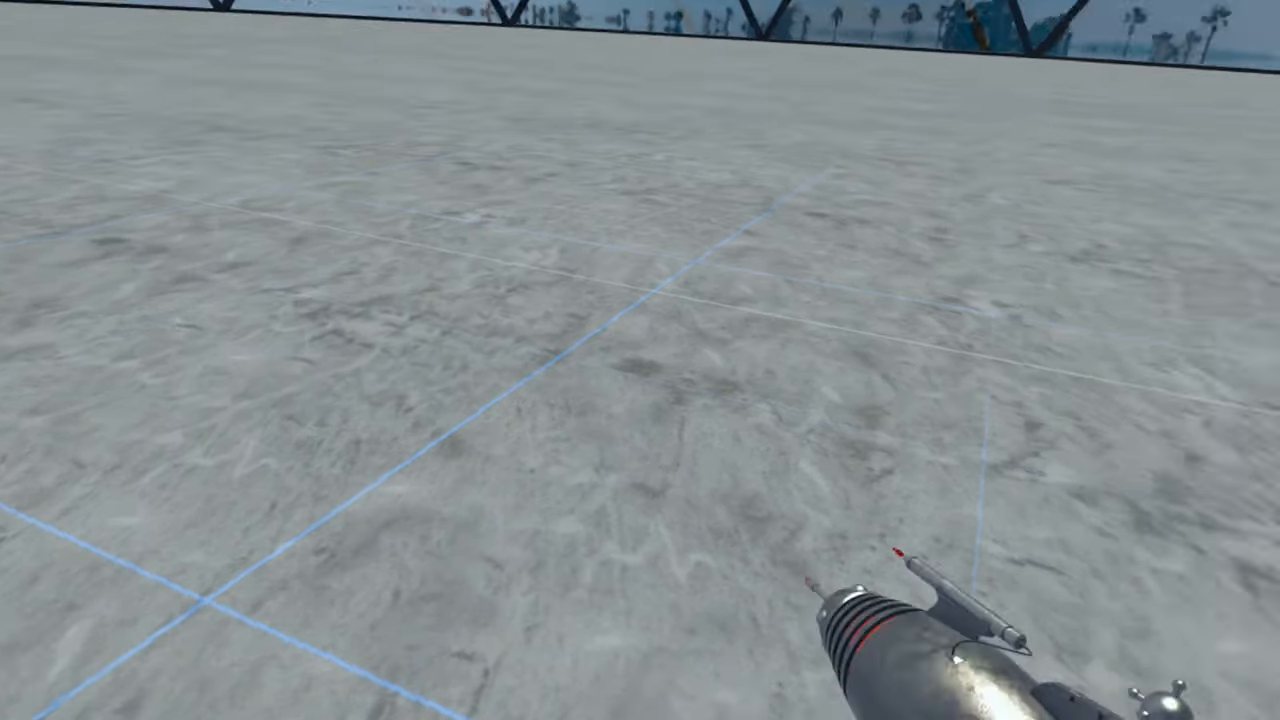
mouse_move(640, 360)
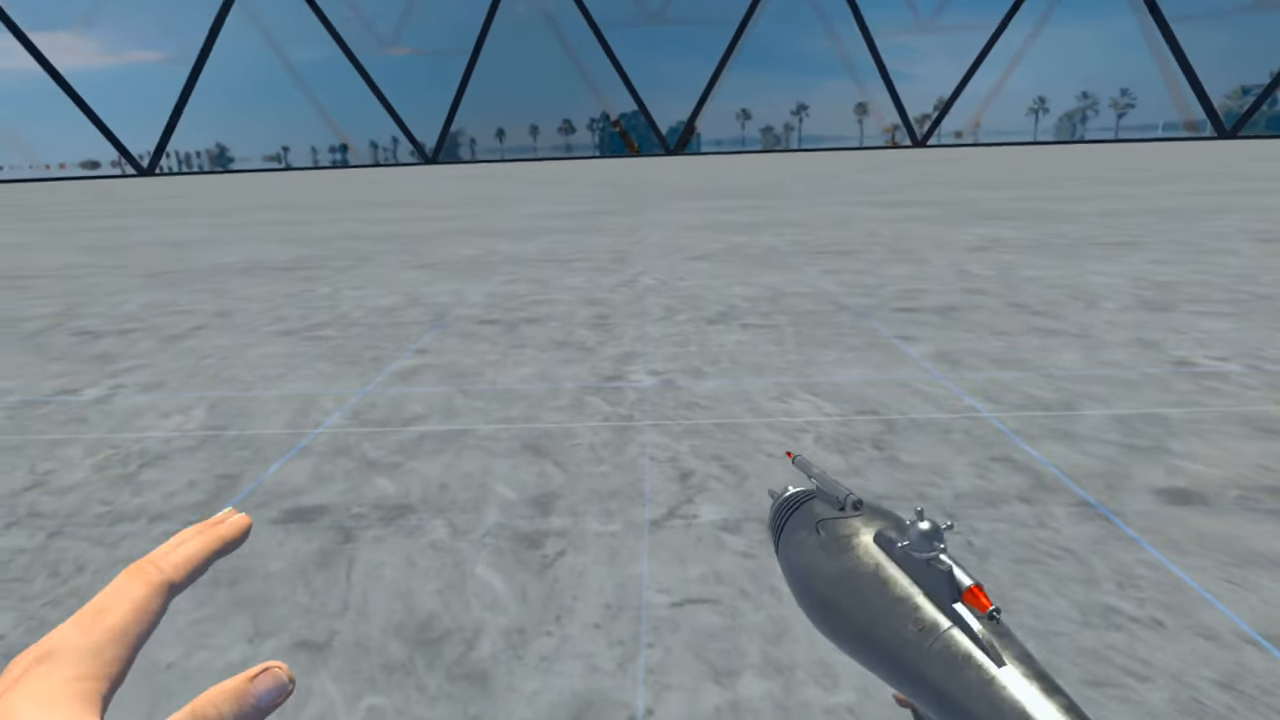
mouse_move(640, 360)
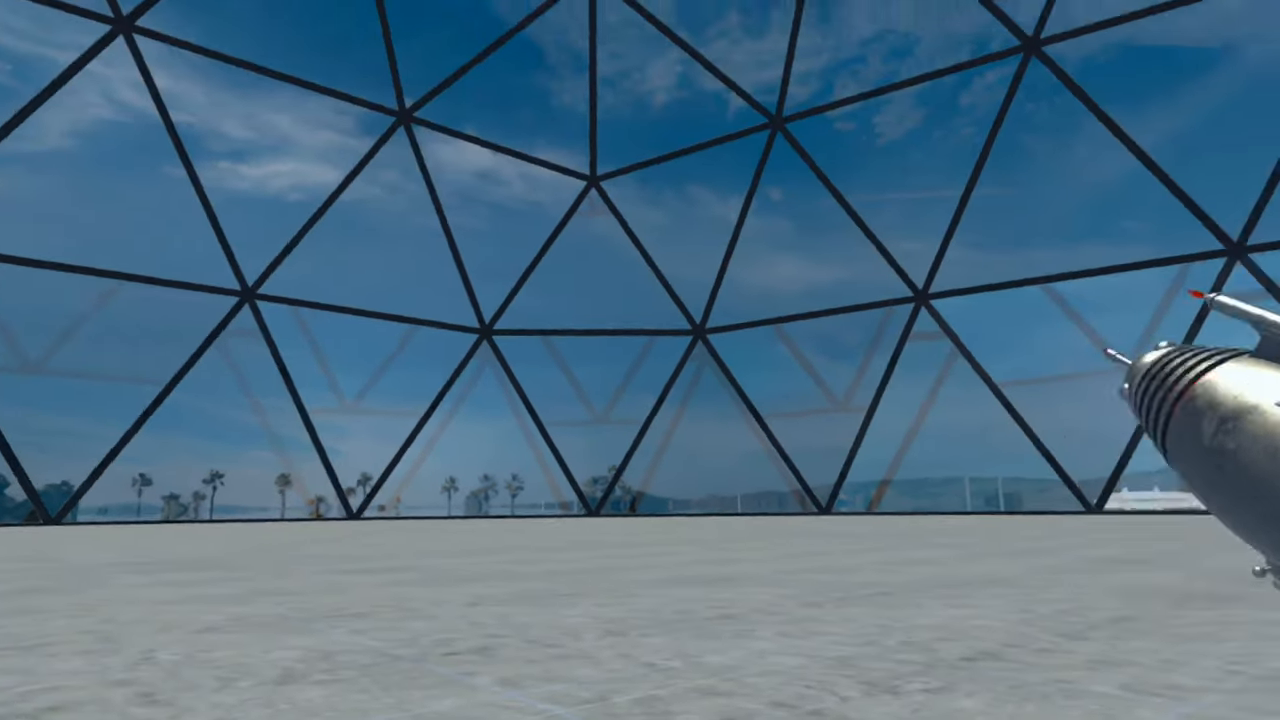
mouse_move(640, 360)
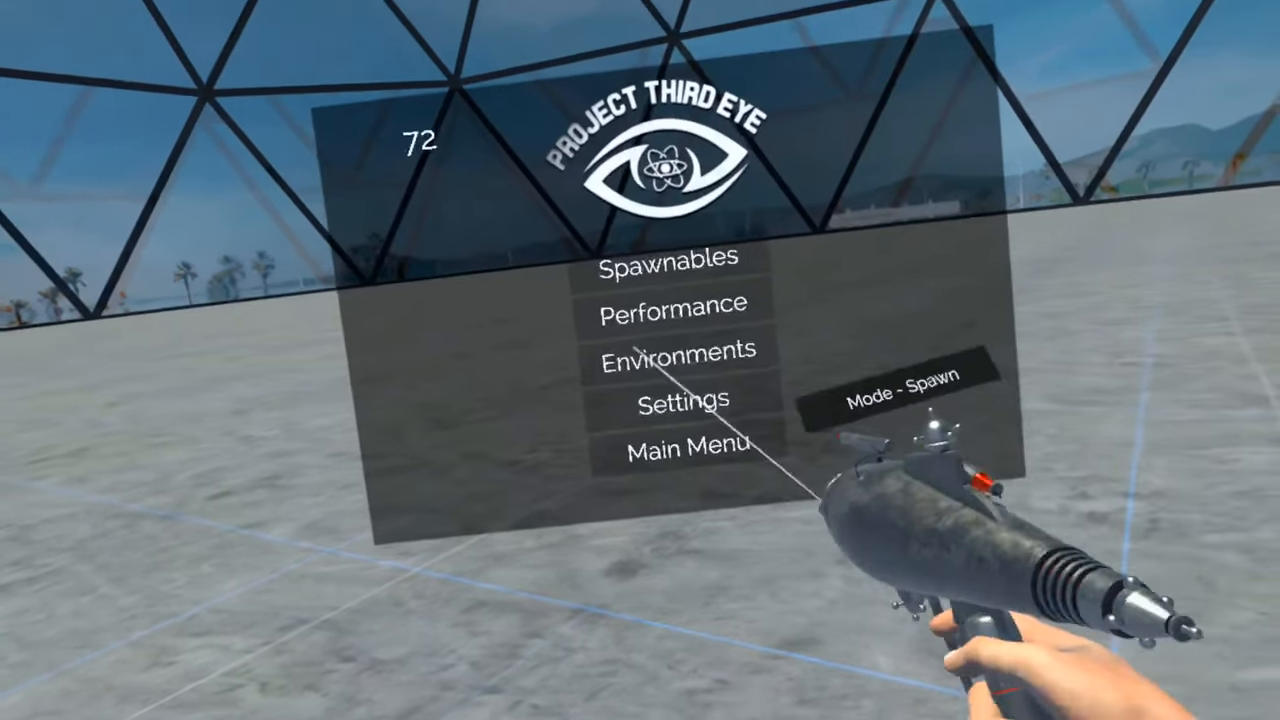
Browse the Environments maps list under Sandbox, including Dome, Range, City and Boulder Hall.
click(666, 256)
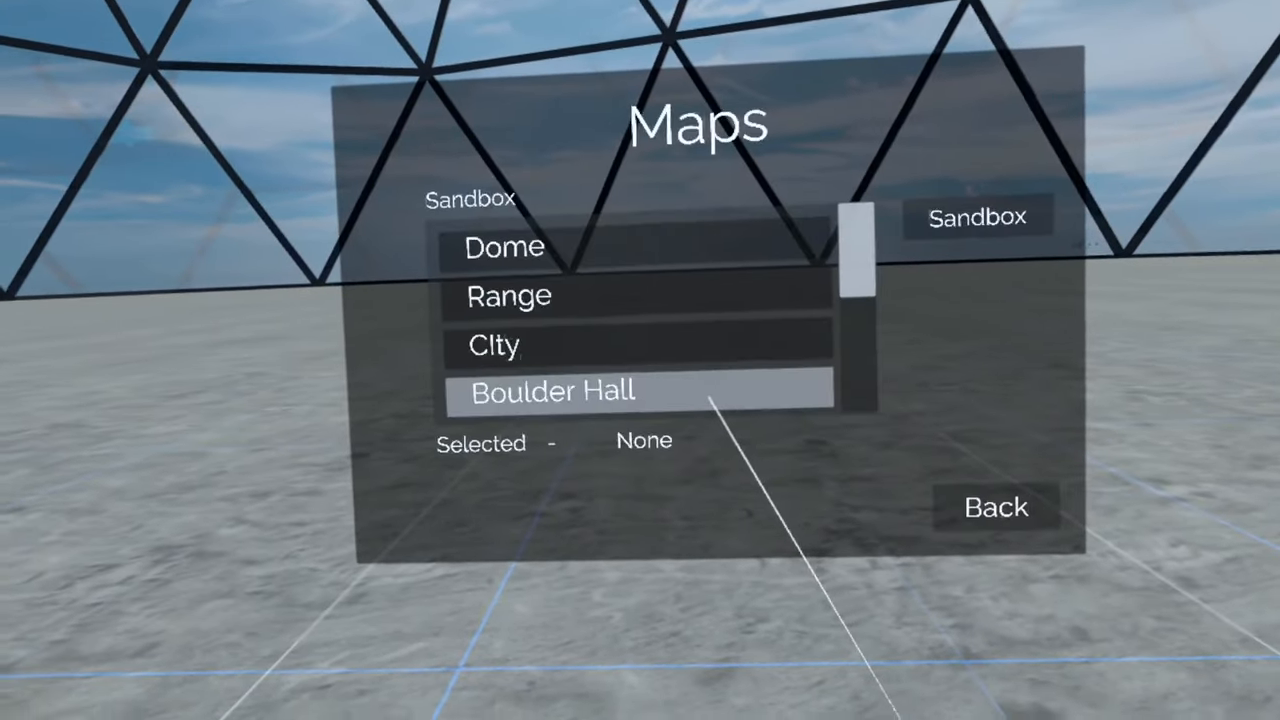
scroll(down, 3)
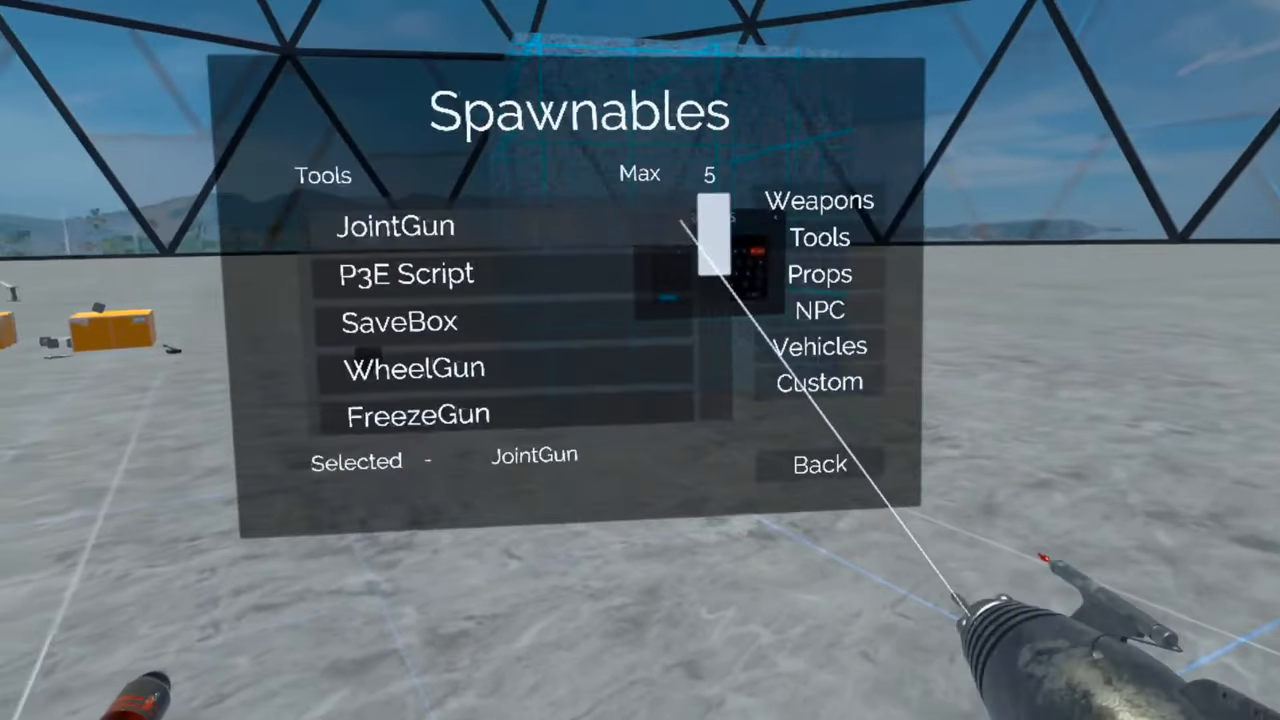
Show the Props category of spawnables and select the SelfieStick prop.
click(820, 272)
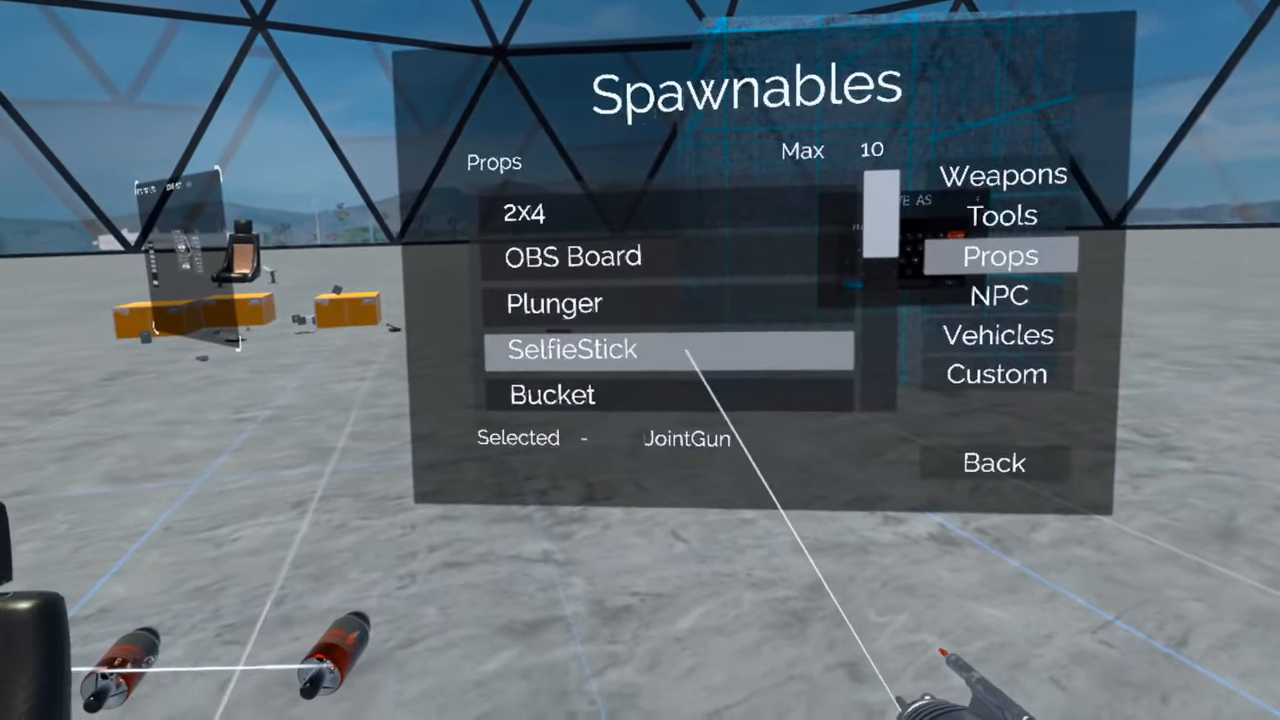
click(572, 350)
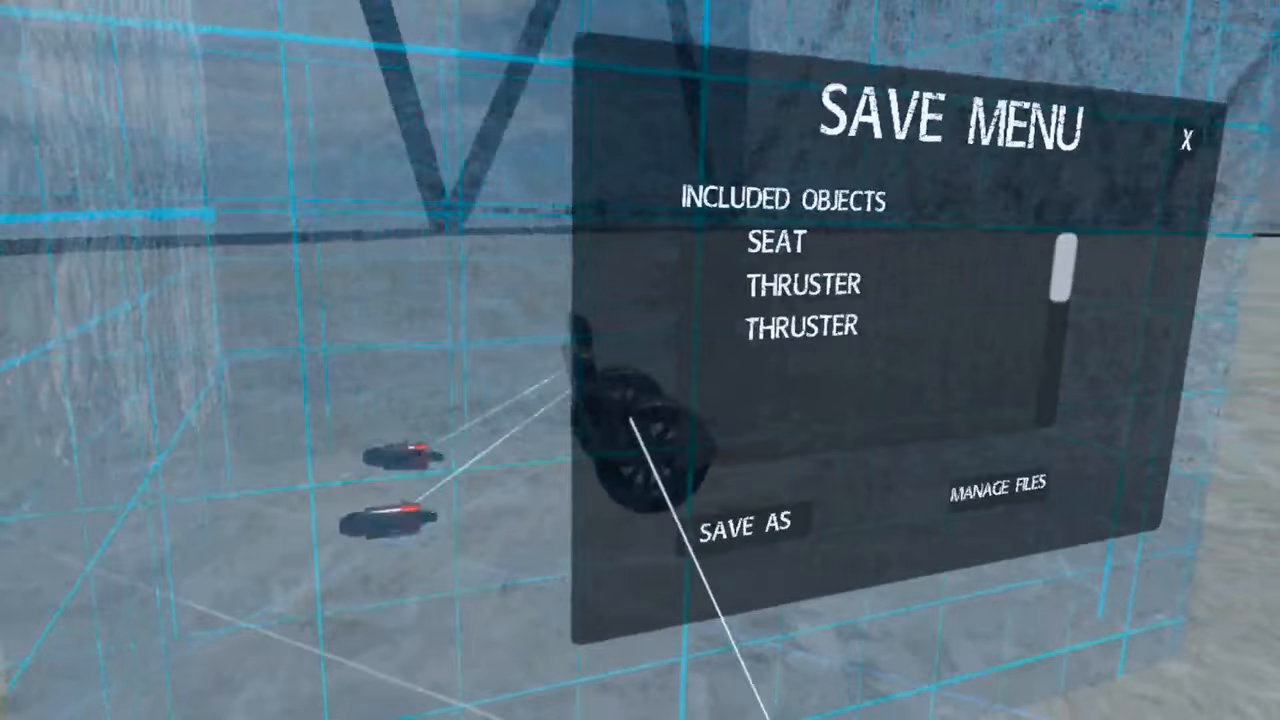
Save the seat-and-thrusters build as a new file and begin naming it on the keyboard.
click(744, 524)
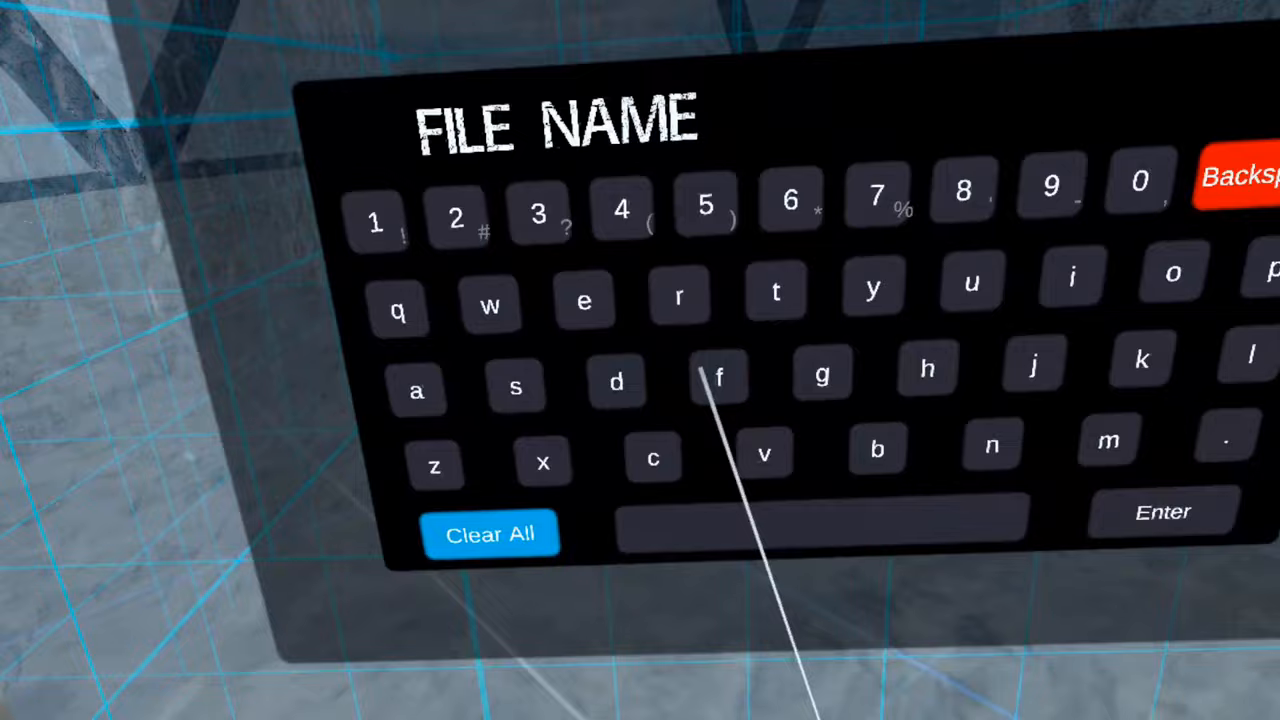
click(1162, 512)
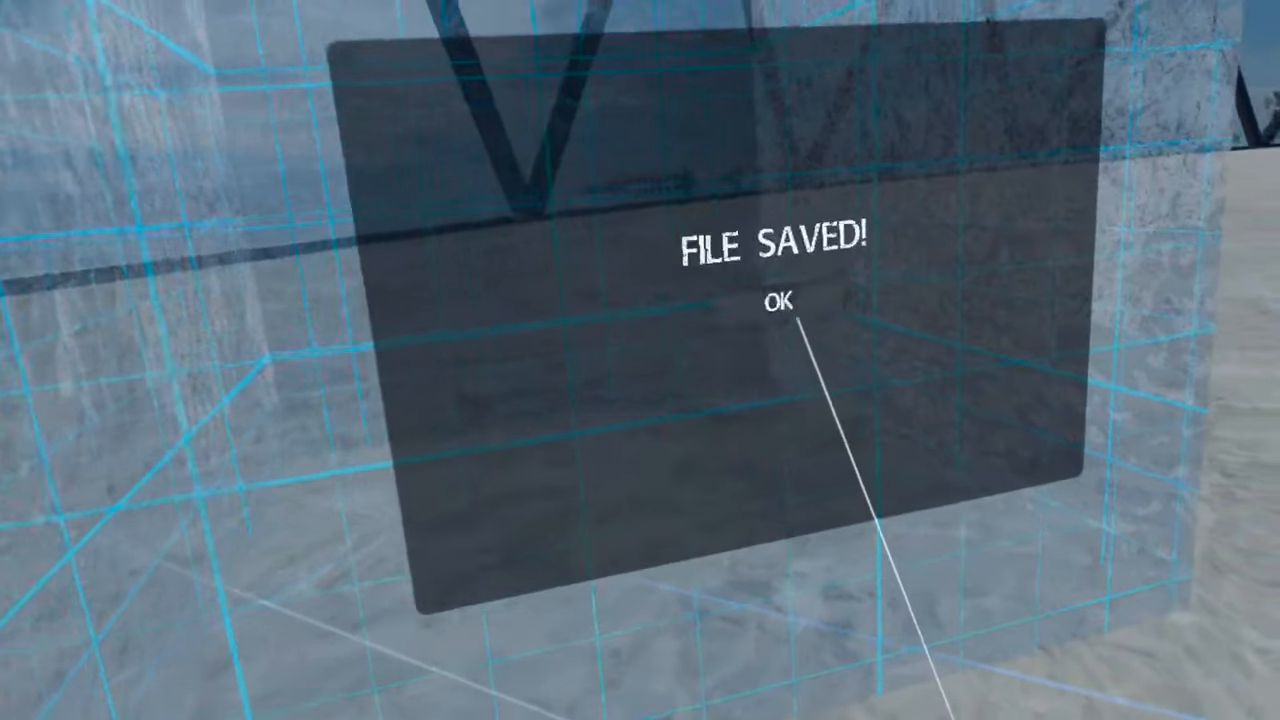
Dismiss the File Saved popup and load the saved COOL THING build.
click(776, 300)
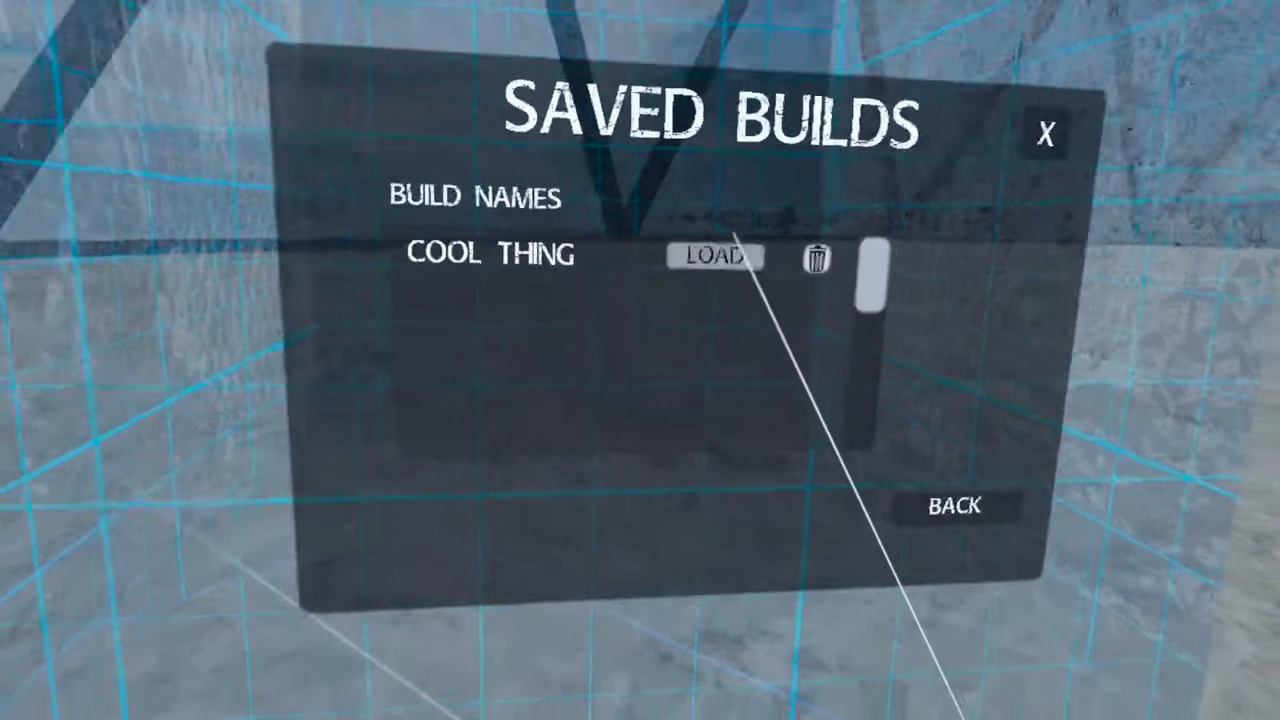
click(716, 256)
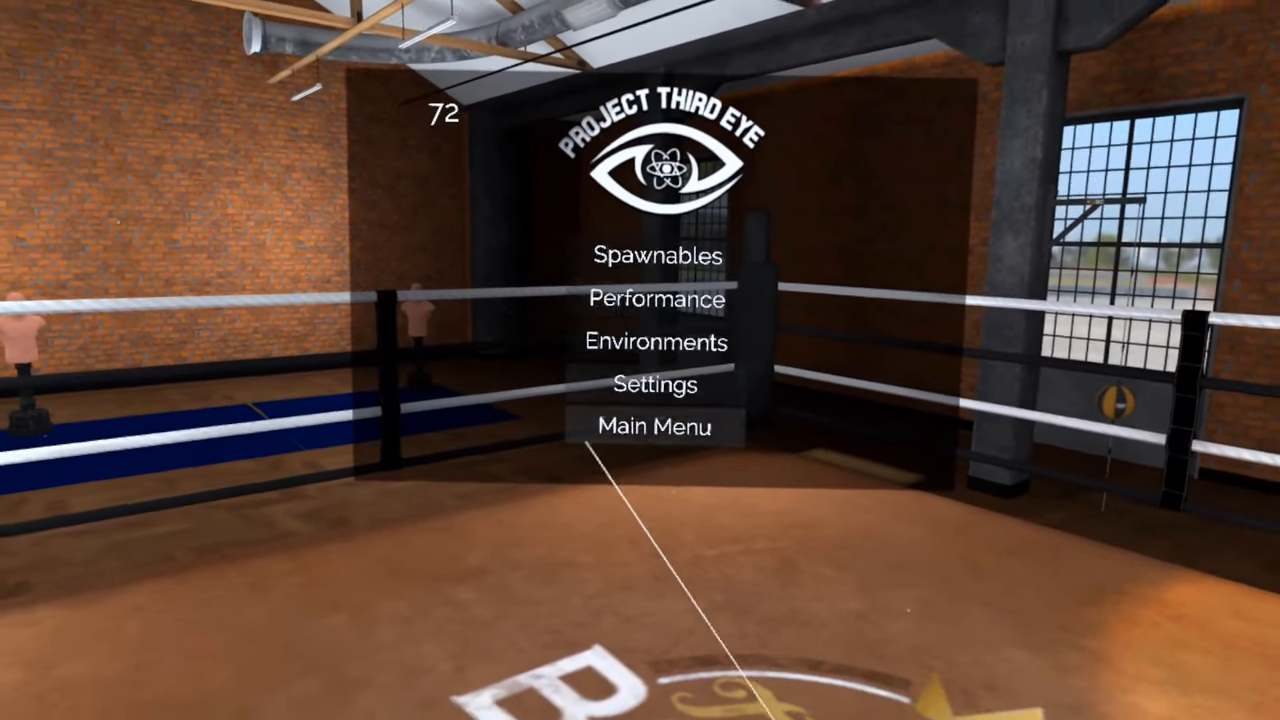
Spawn a Genzy character from the NPC spawnables into the boxing gym ring.
click(658, 256)
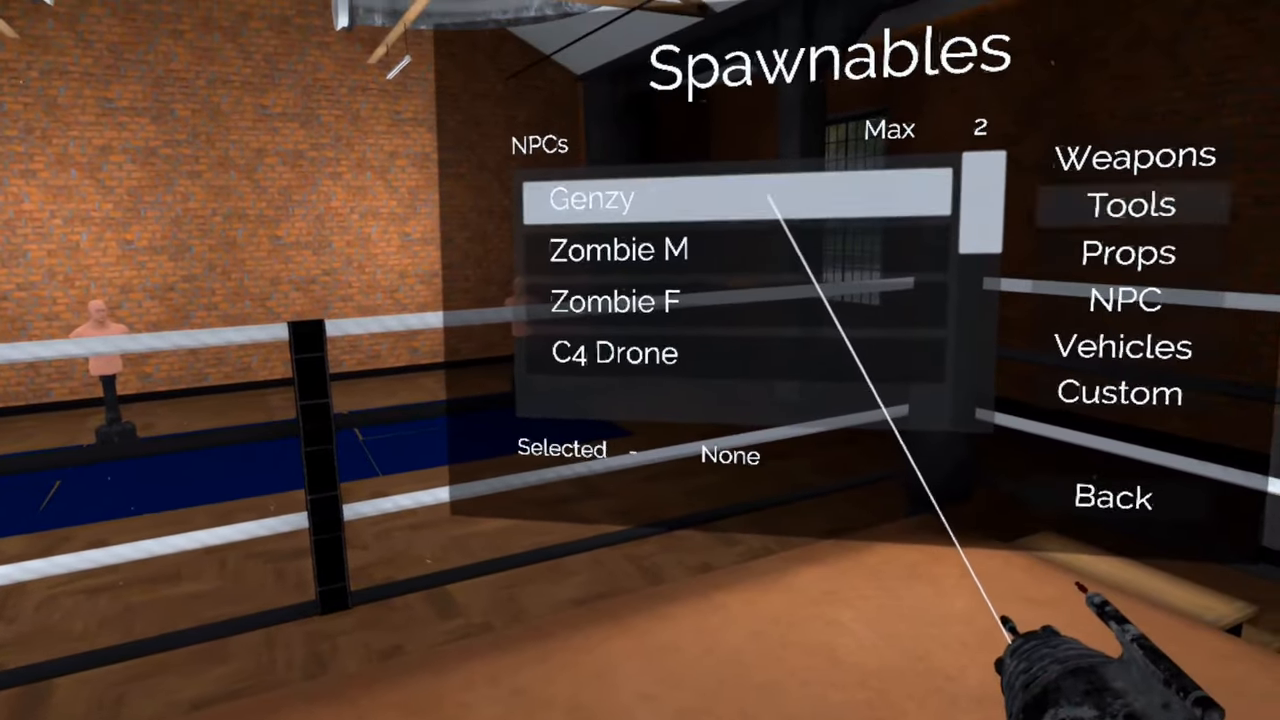
click(590, 198)
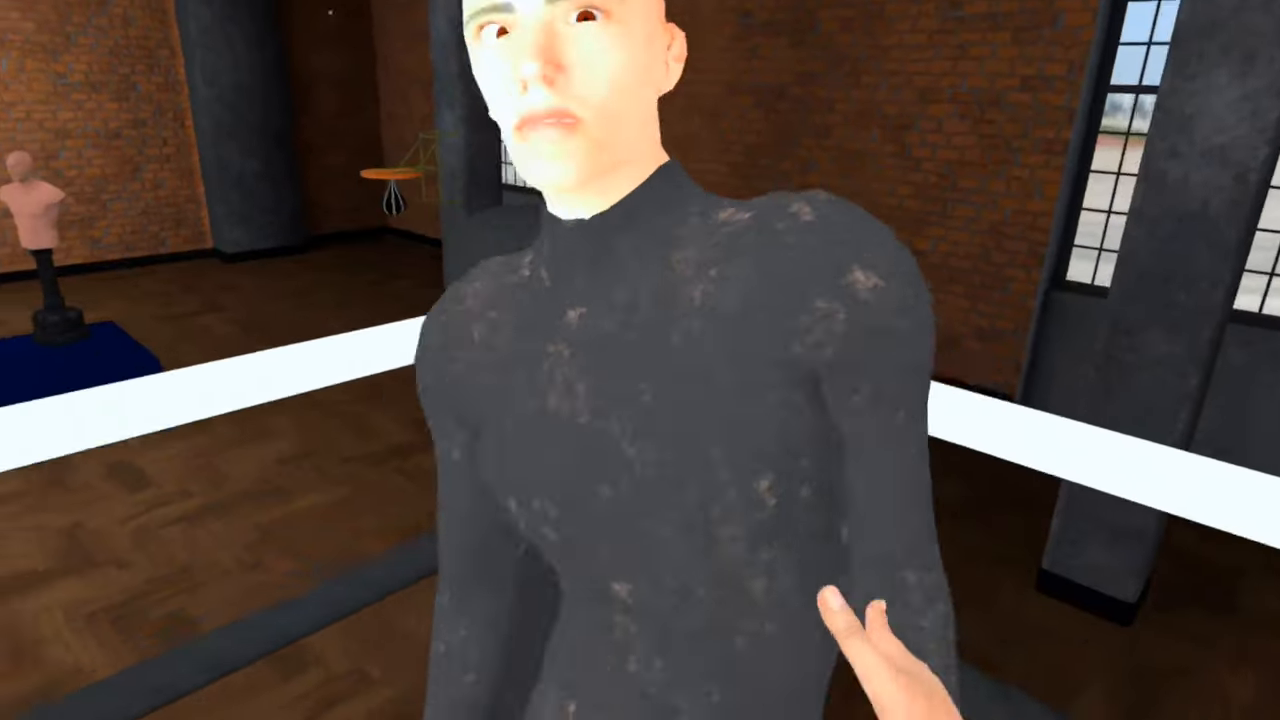
mouse_move(640, 360)
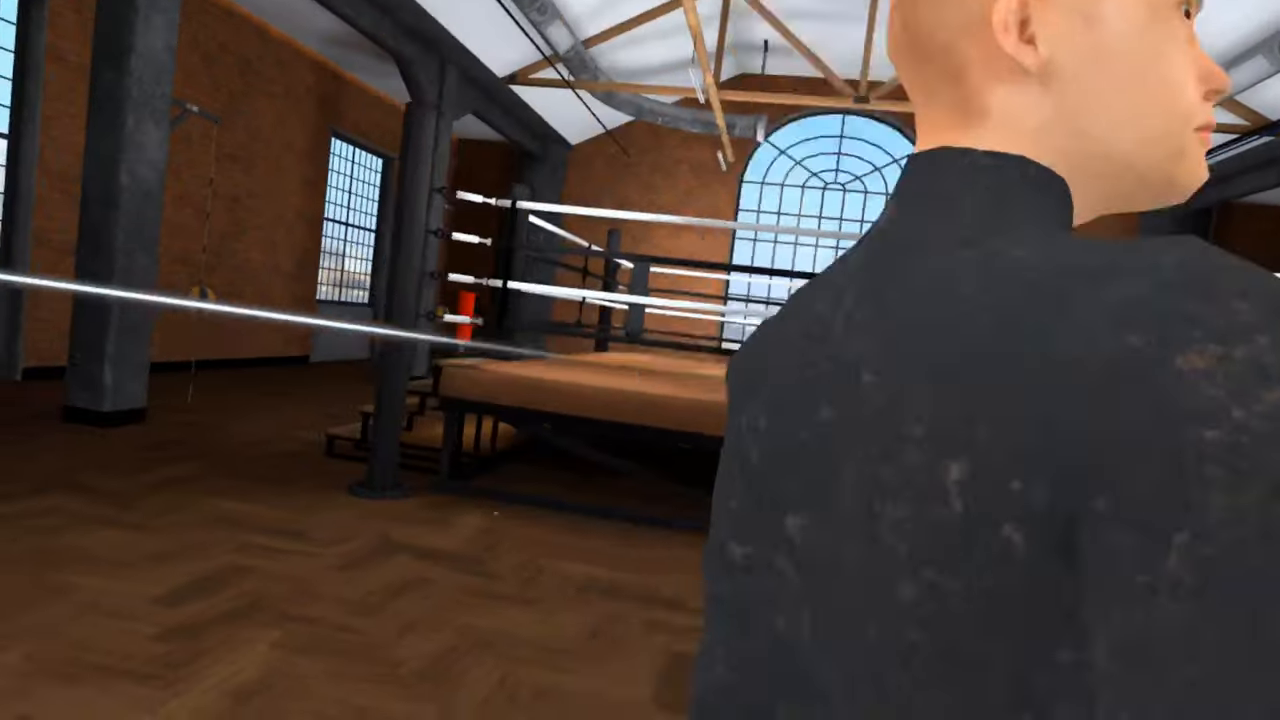
mouse_move(640, 360)
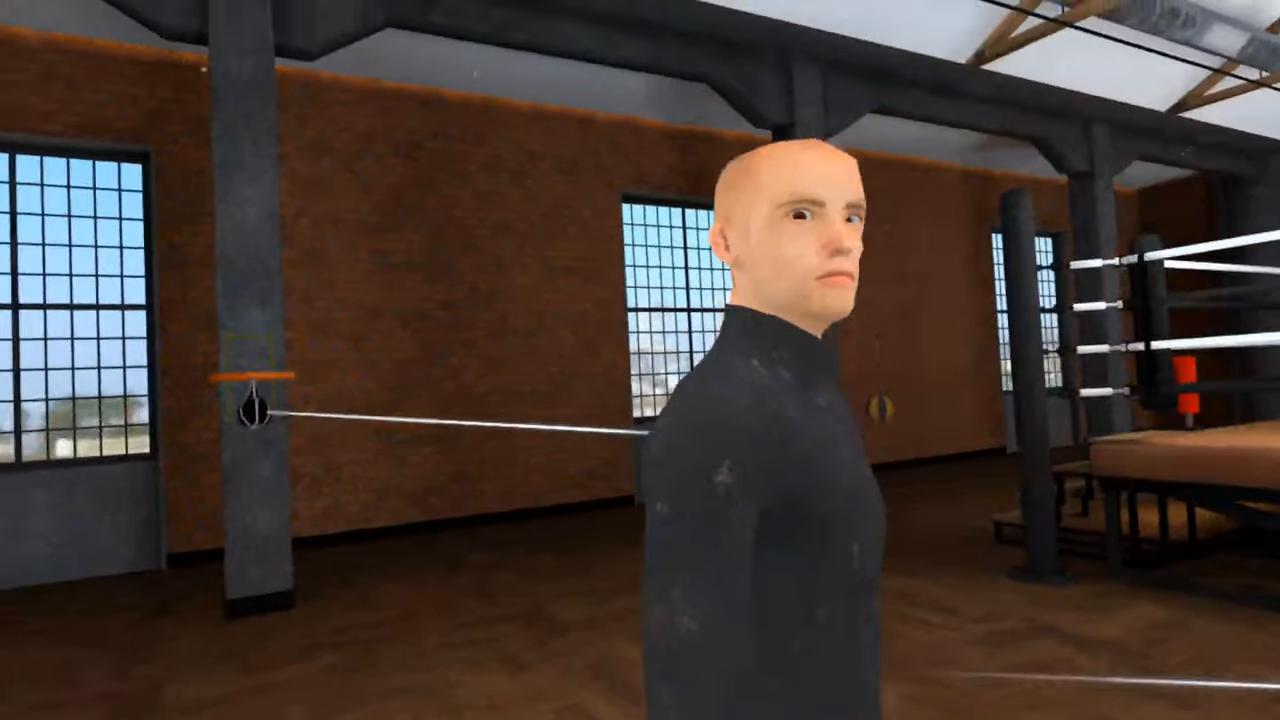
mouse_move(640, 360)
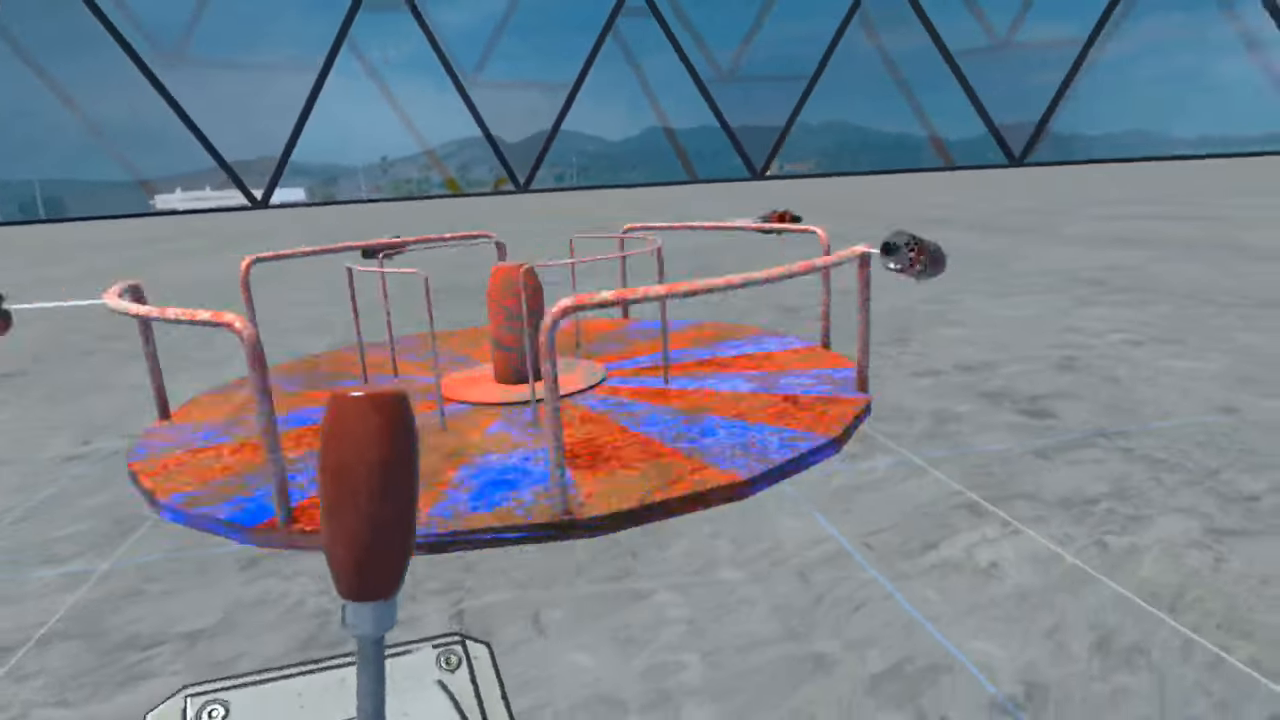
mouse_move(640, 360)
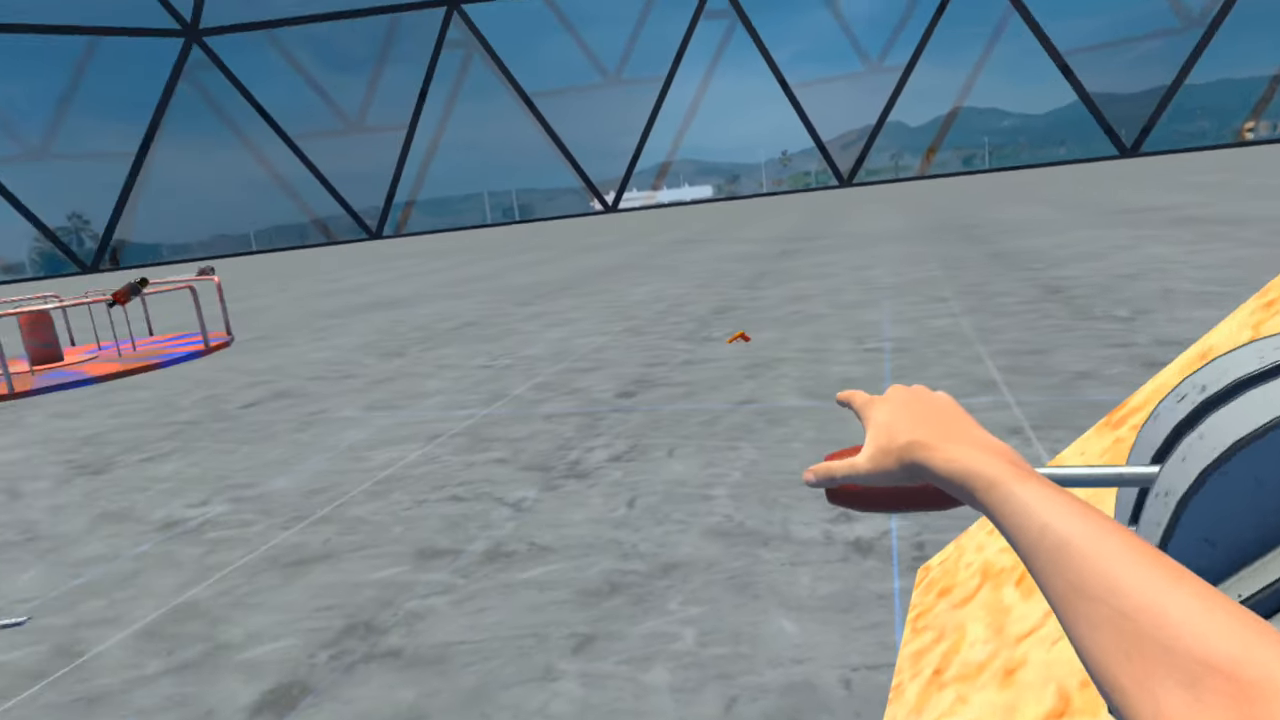
mouse_move(640, 360)
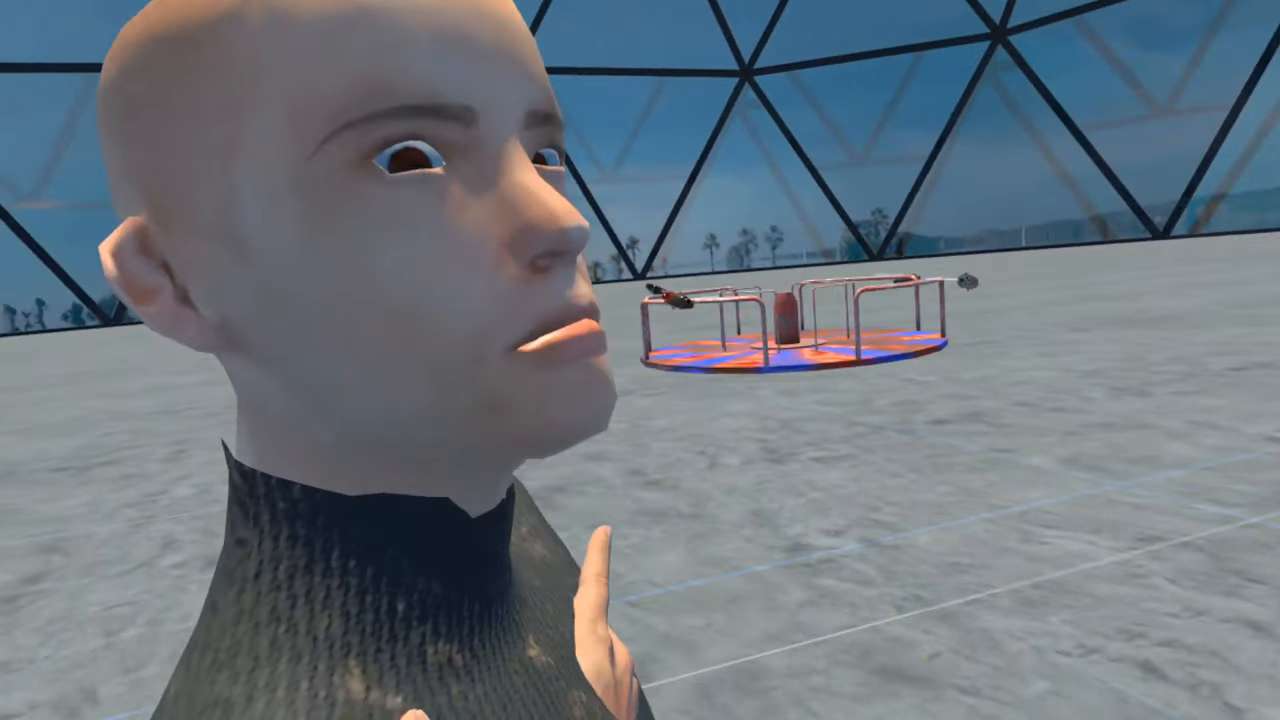
mouse_move(640, 360)
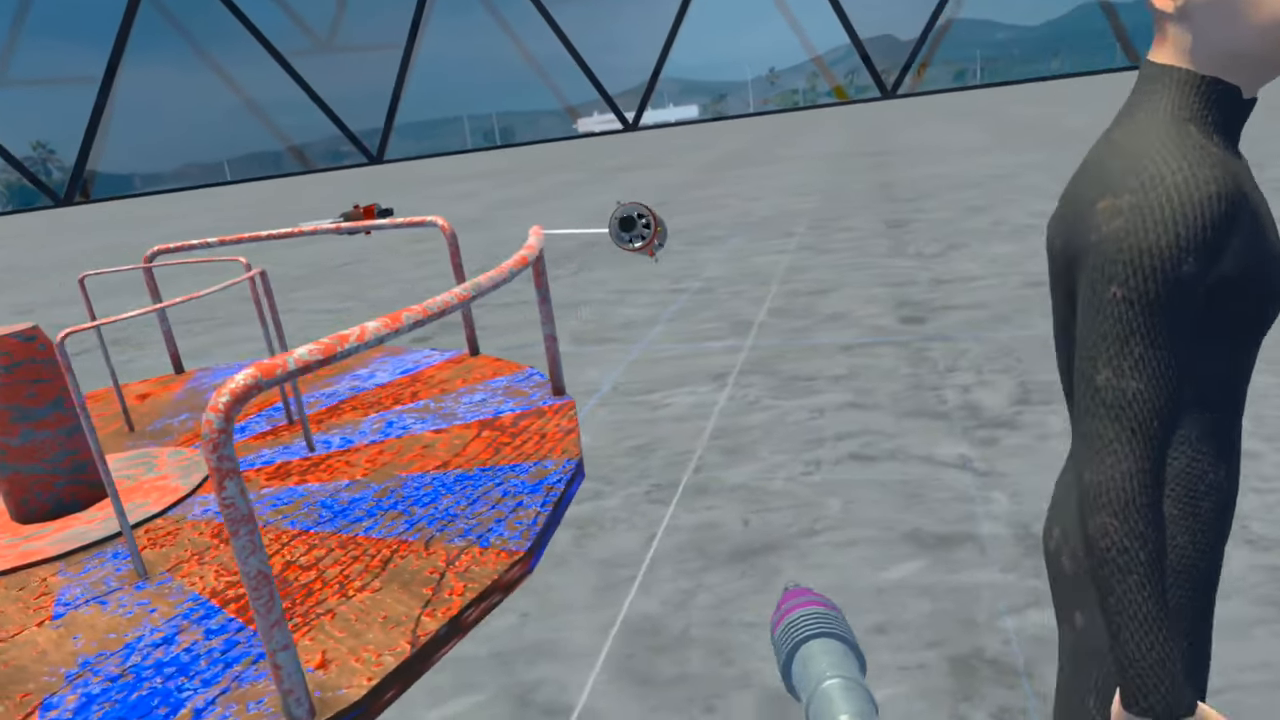
mouse_move(640, 360)
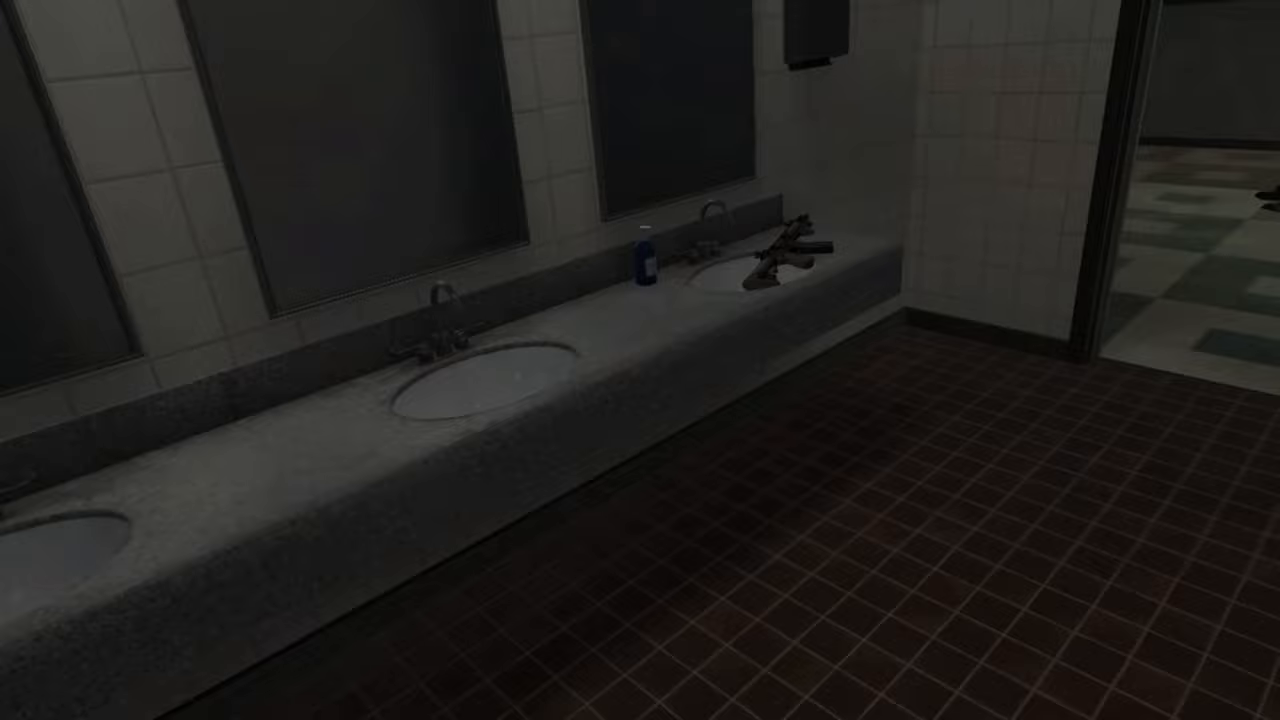
mouse_move(640, 360)
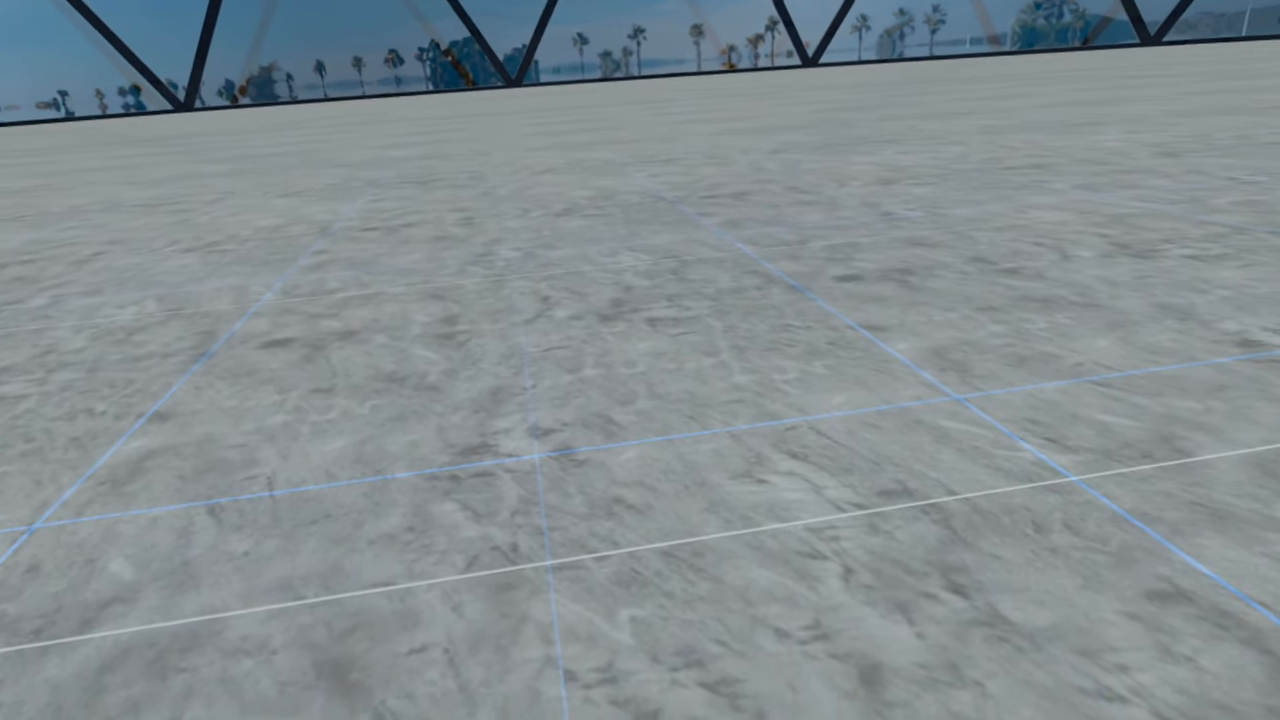
mouse_move(640, 360)
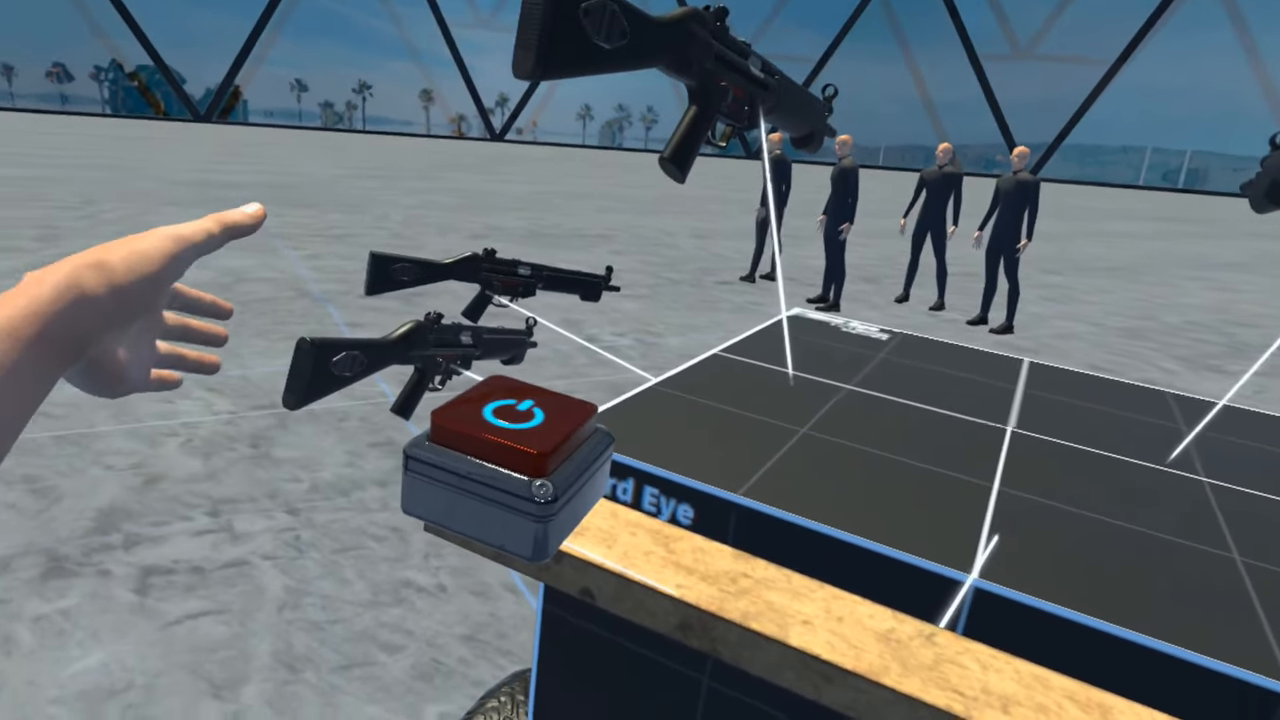
Switch on the cube-mounted guns with the push button so they shoot the Genzy NPC down.
click(512, 420)
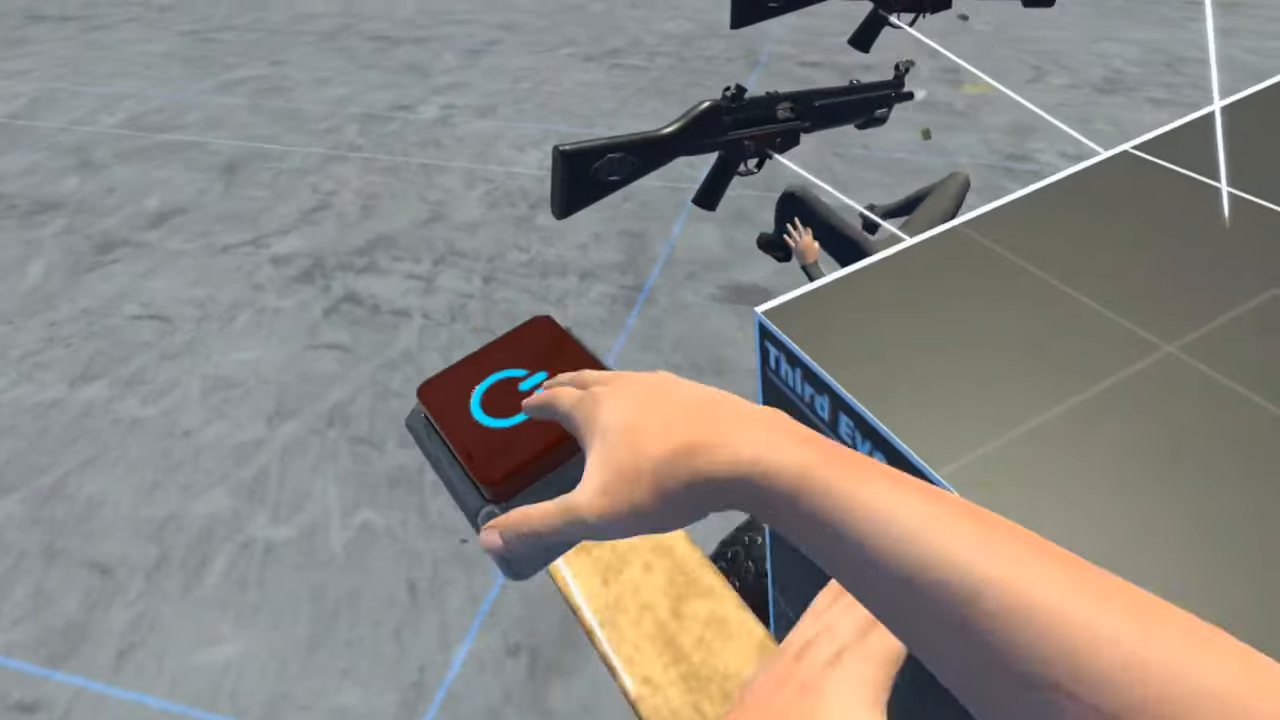
click(500, 410)
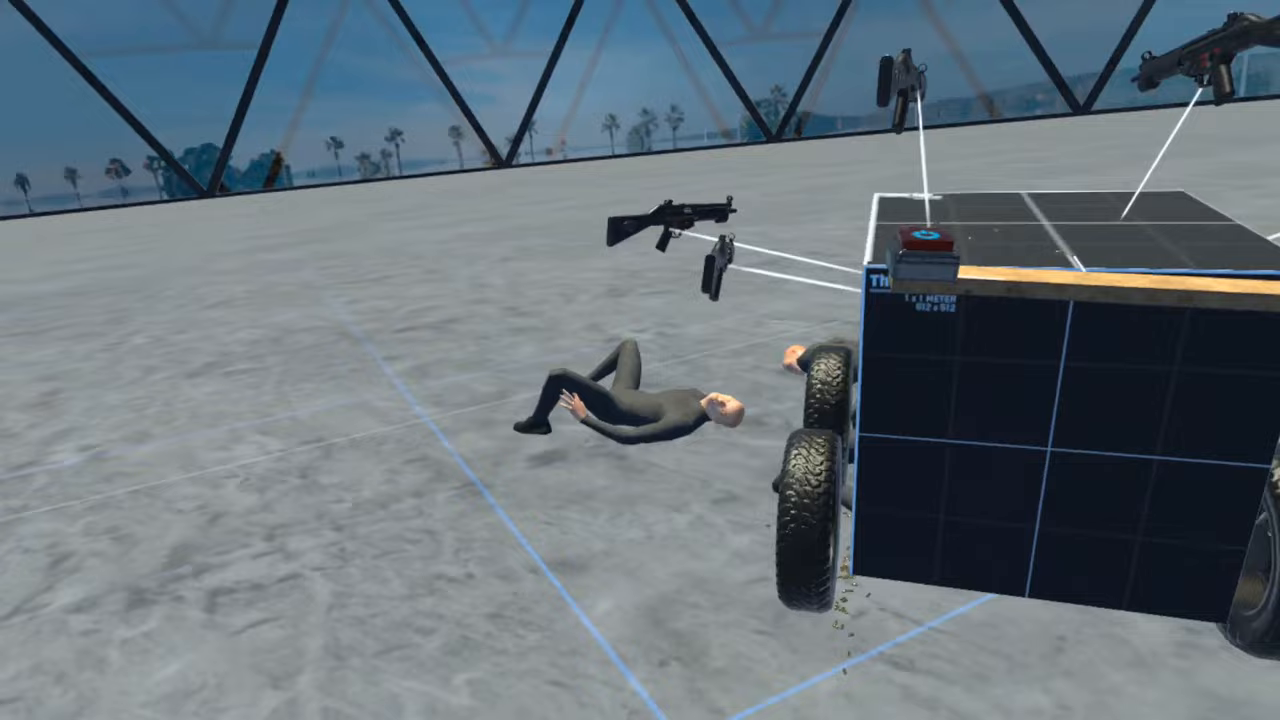